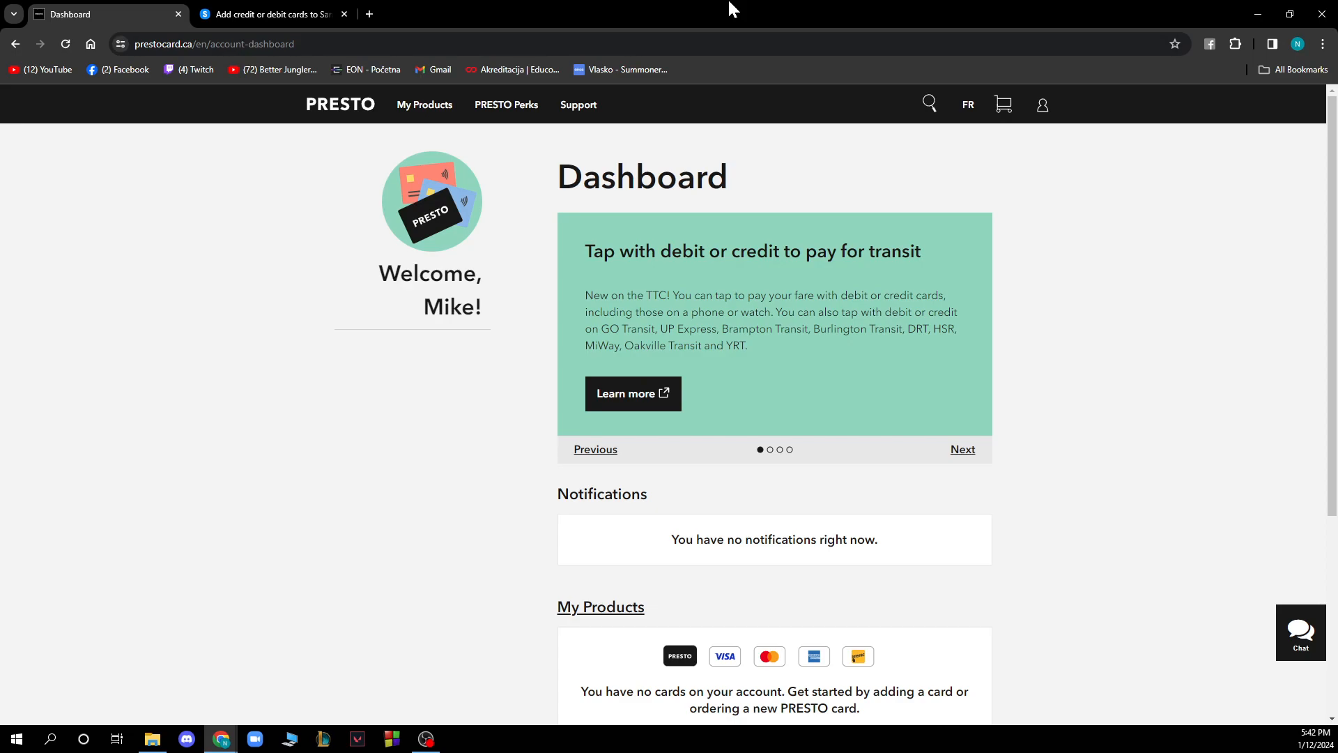
pyautogui.moveTo(1104, 21)
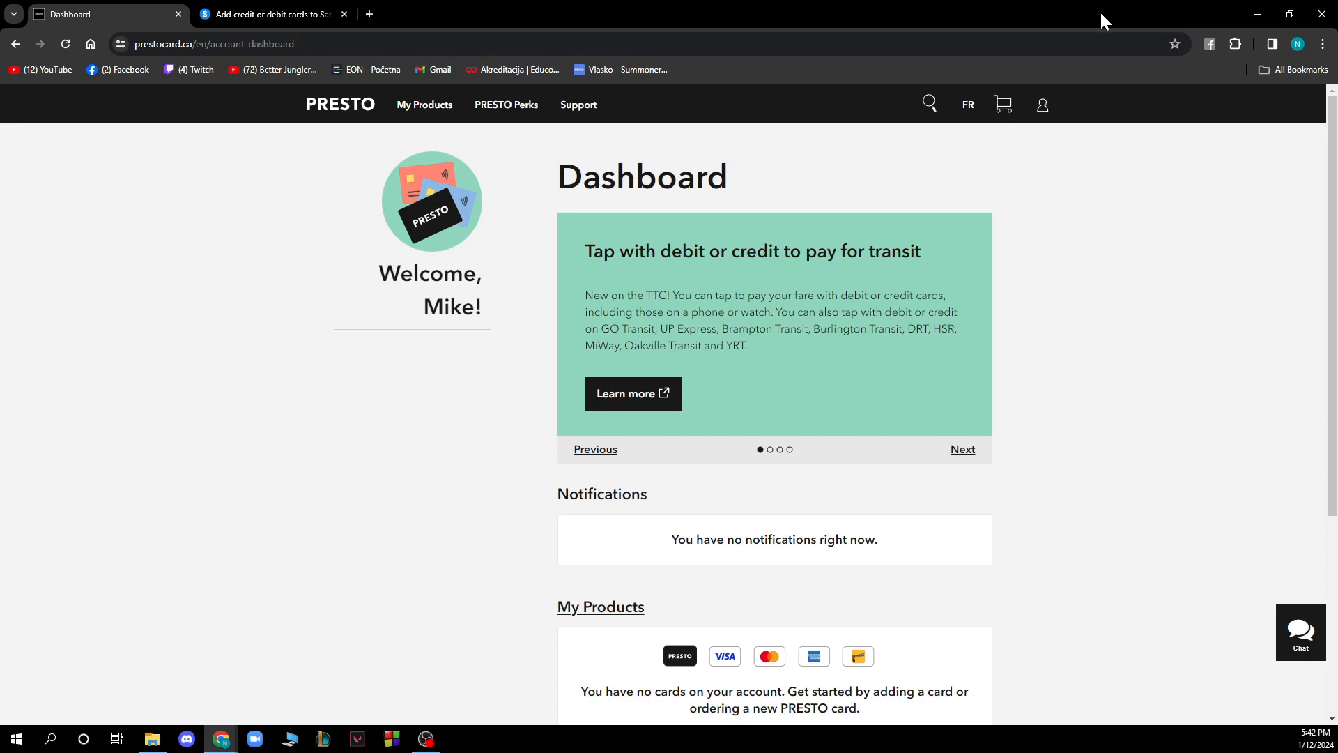
# Reveal the account dropdown from the dashboard's top navigation person icon
pyautogui.click(1041, 105)
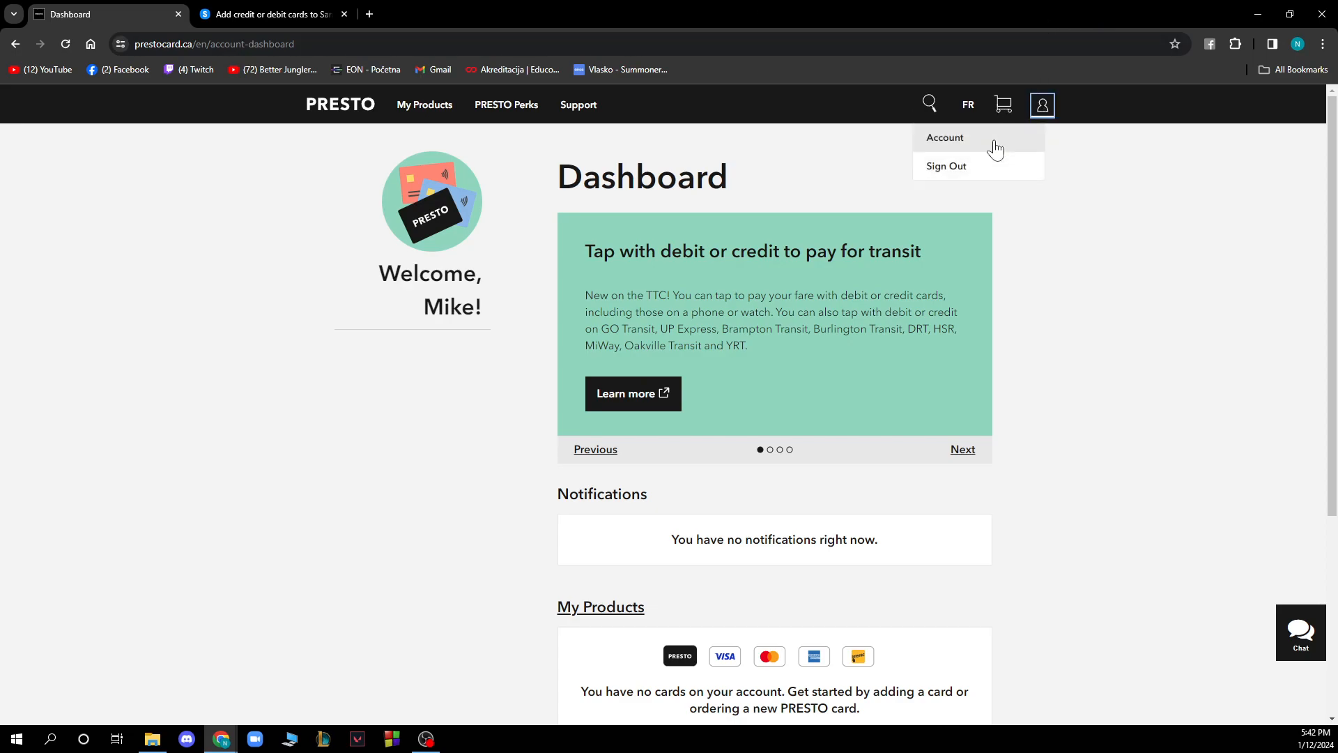
# Show the Manage My Cards page with its order, register and activate card options
pyautogui.click(943, 138)
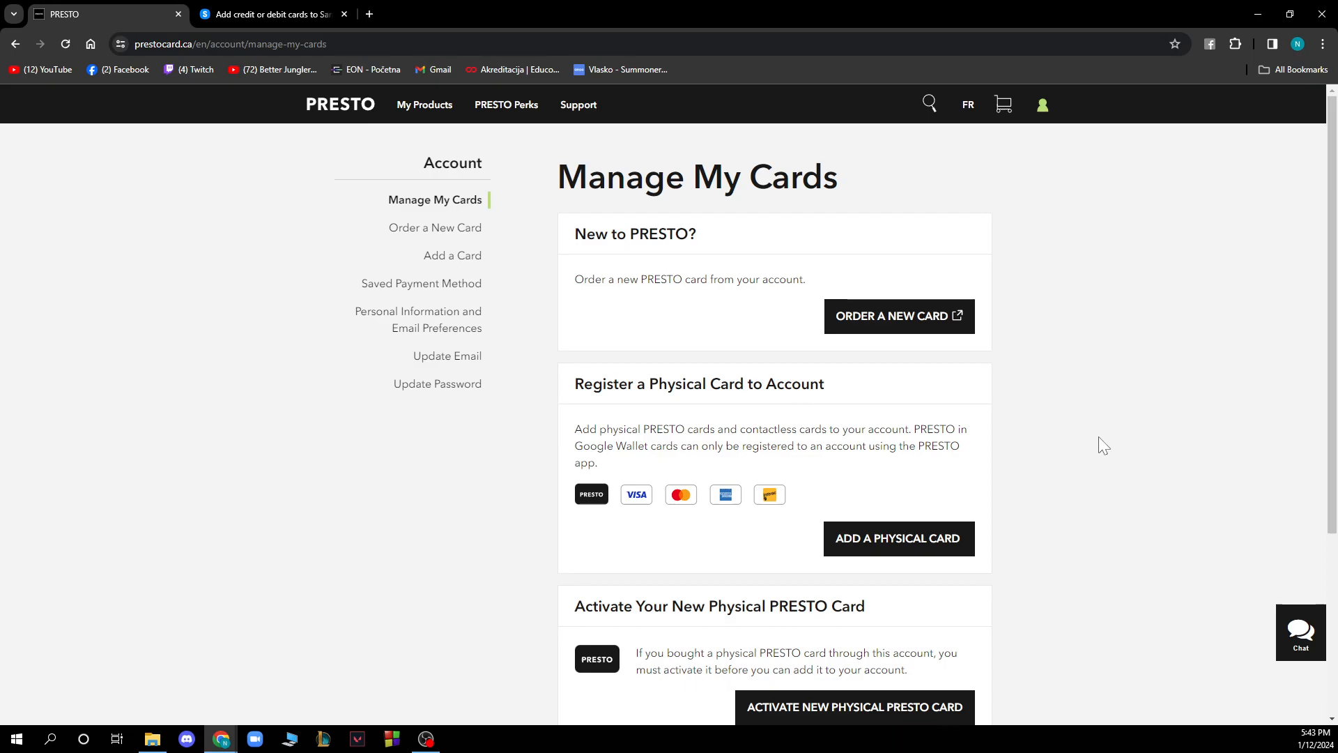
pyautogui.scroll(-3)
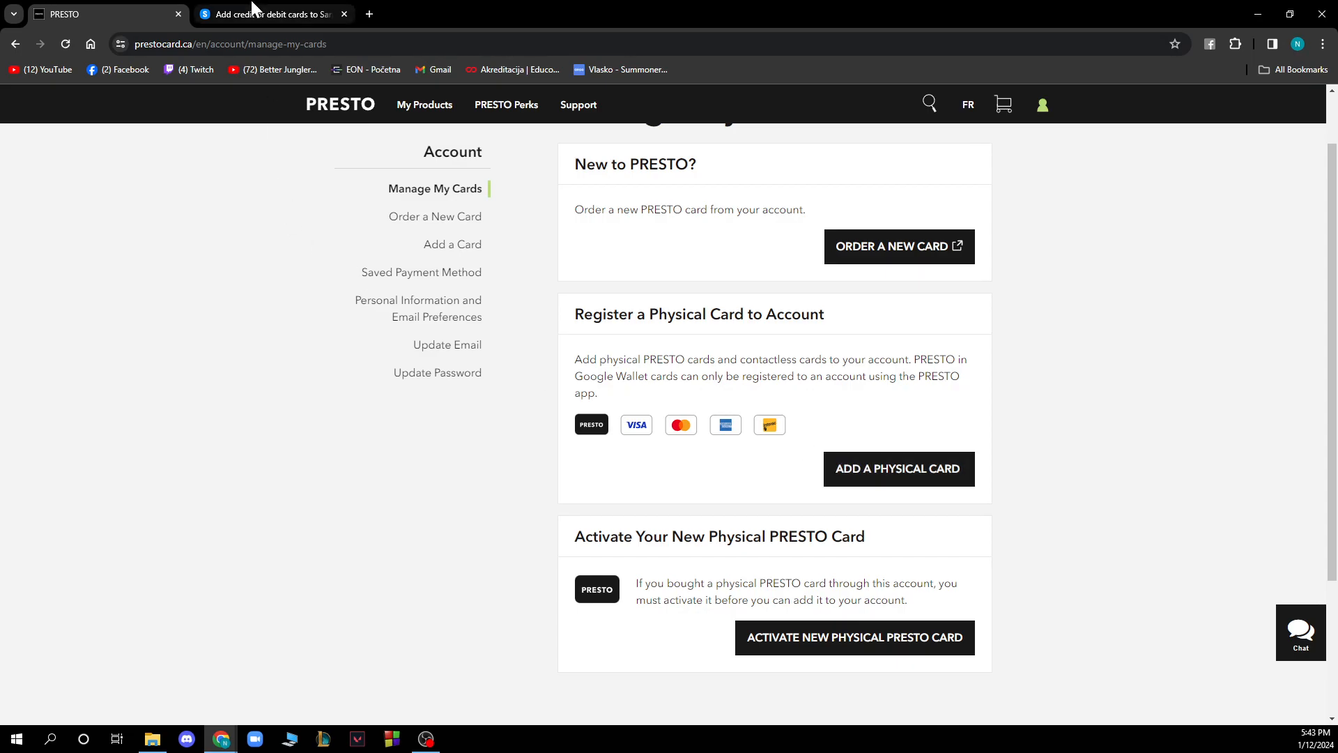
# View the Samsung Support article's Add a card steps for adding a credit or debit card to Samsung Pay
pyautogui.click(269, 14)
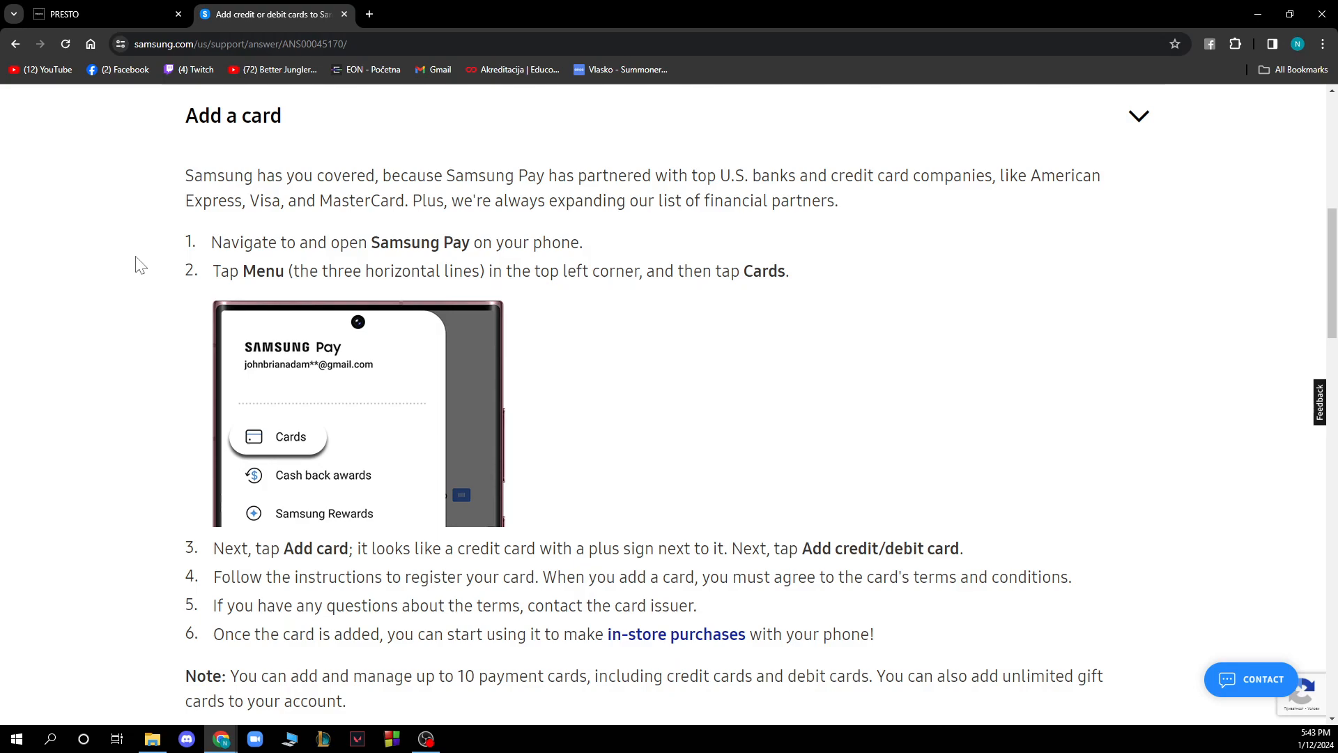
pyautogui.scroll(-3)
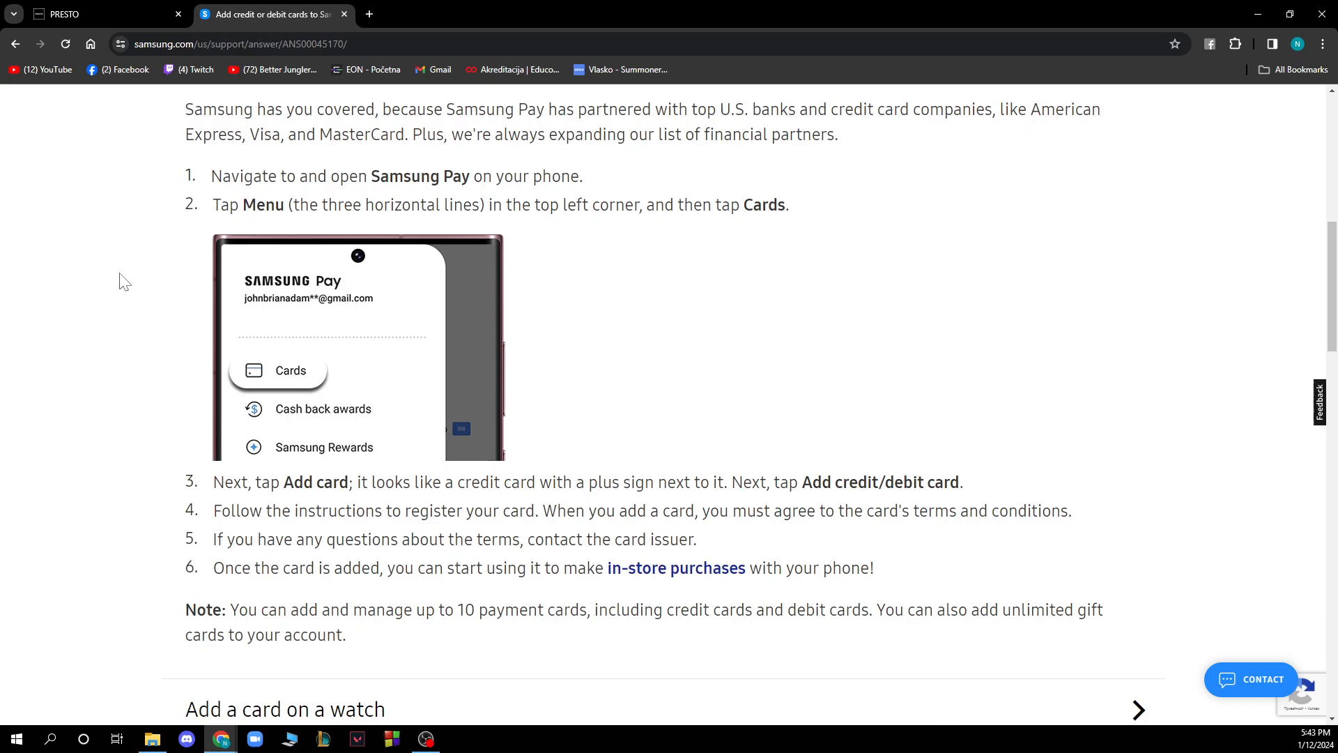
pyautogui.scroll(-3)
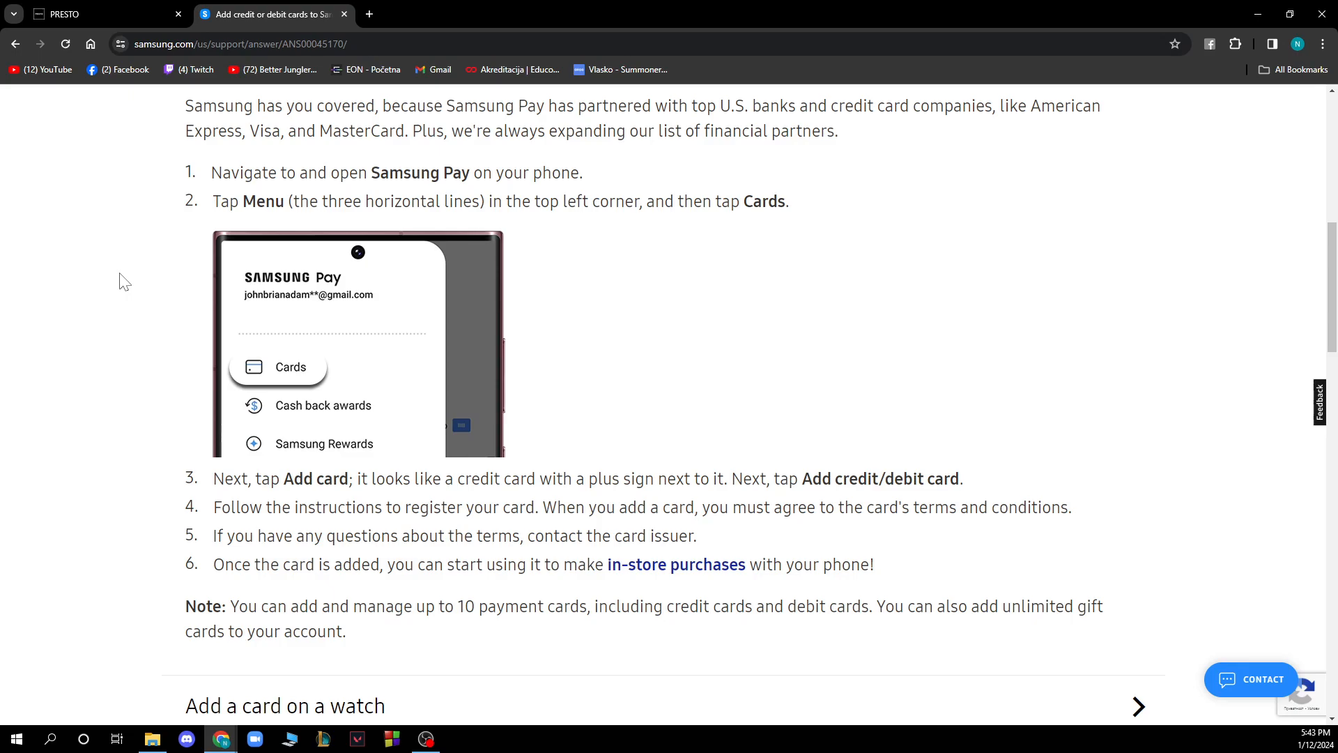
pyautogui.scroll(-3)
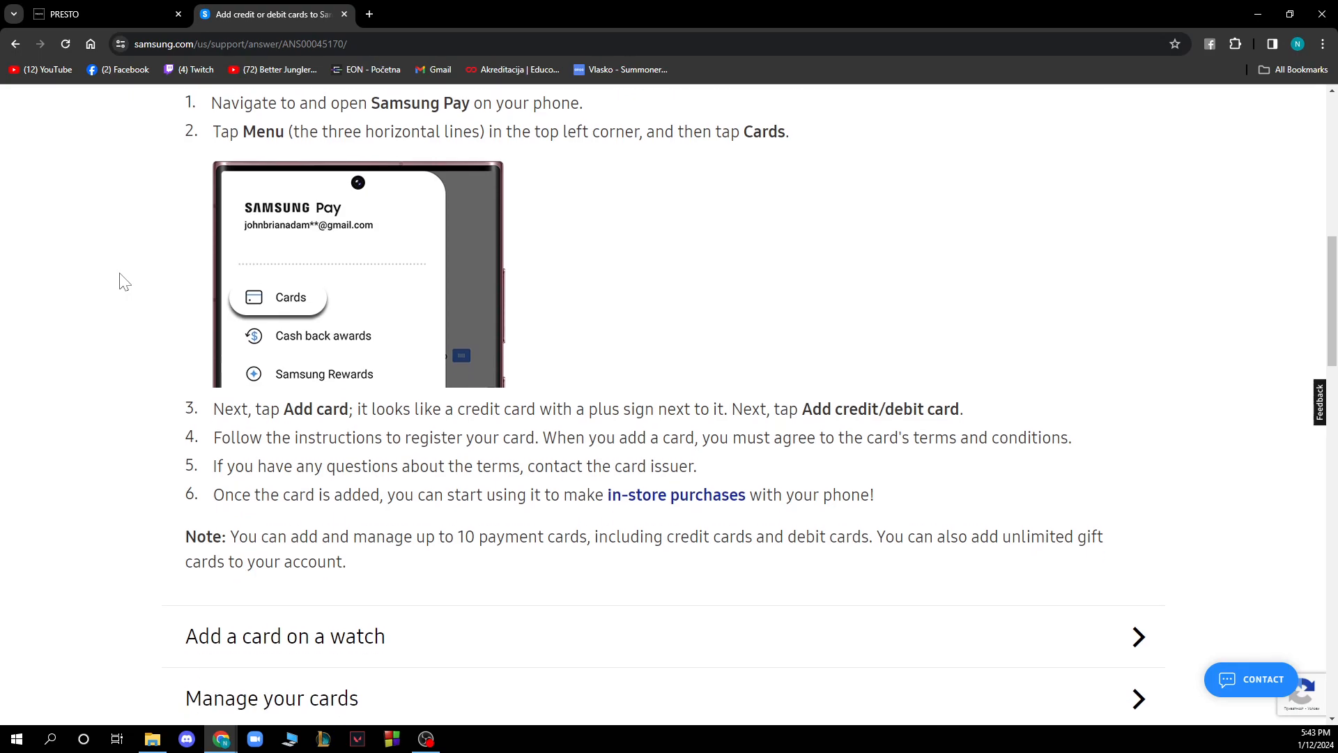